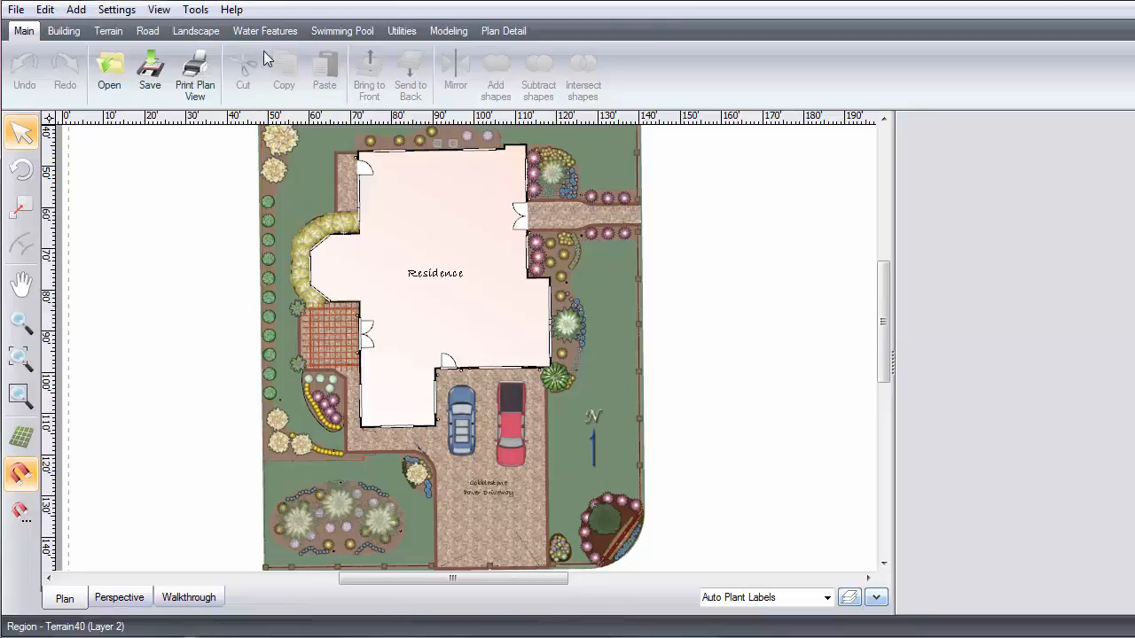
# - Open the Tools menu to show the list of design wizards, including Plant Label Wizard
pyautogui.click(195, 10)
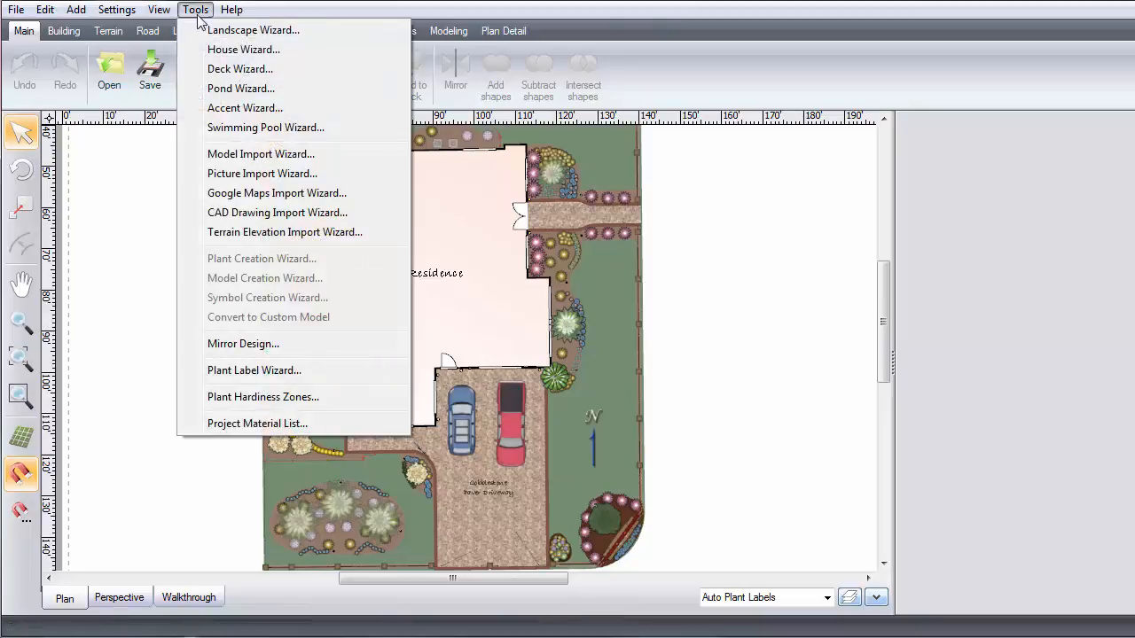
pyautogui.moveTo(254, 370)
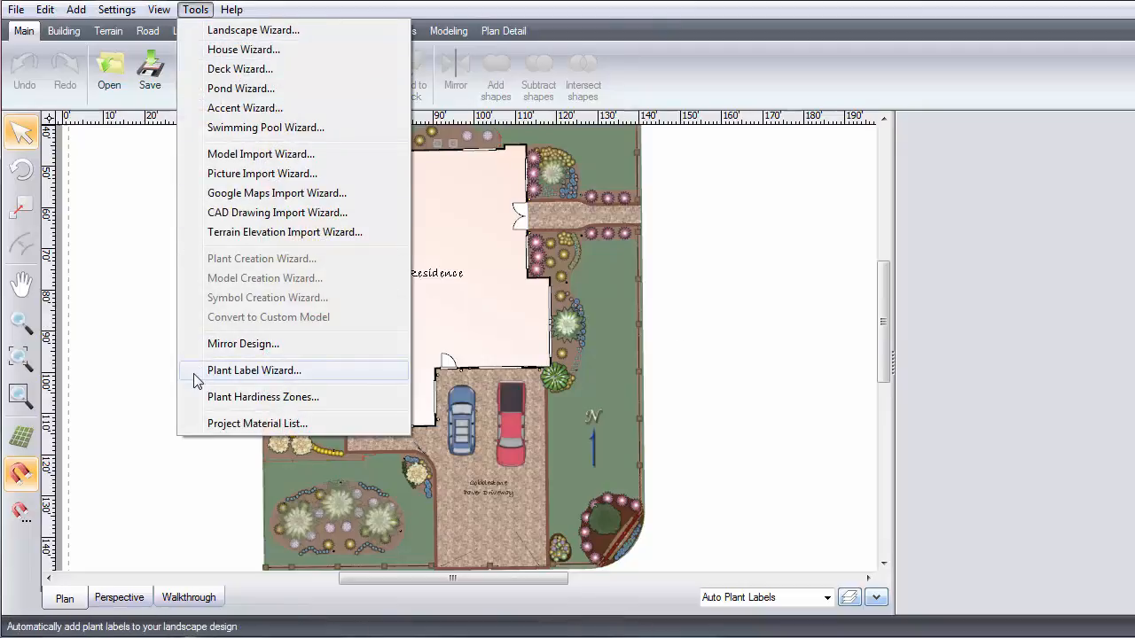
# - Launch the Plant Label Wizard and open the Plant key options for generating new 4-letter IDs
pyautogui.click(255, 370)
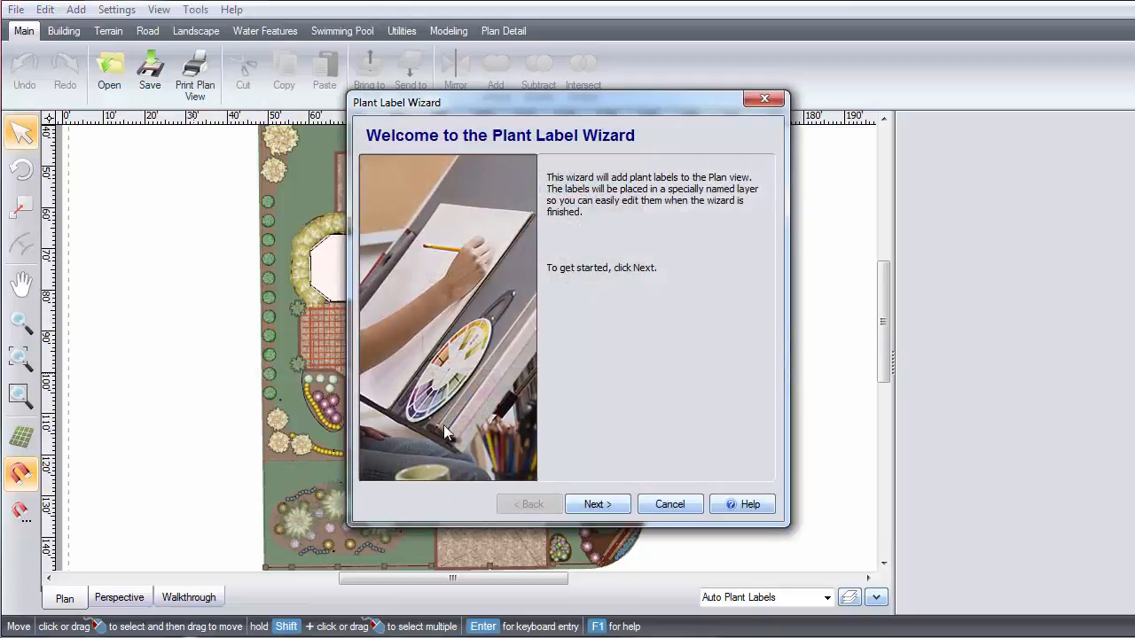
pyautogui.click(598, 504)
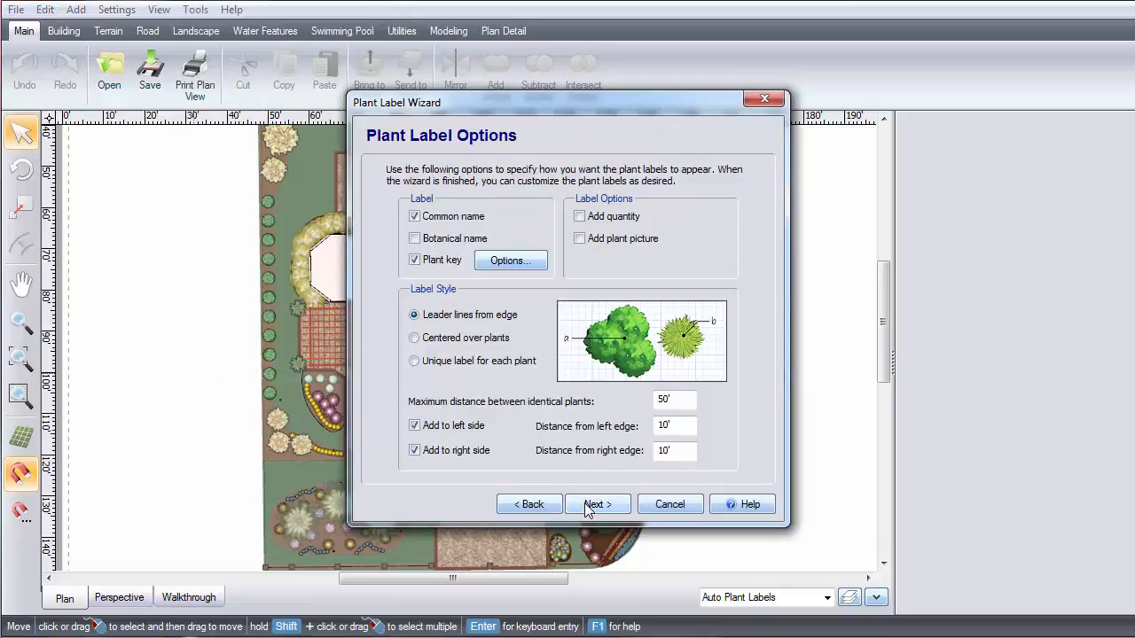
pyautogui.moveTo(448, 394)
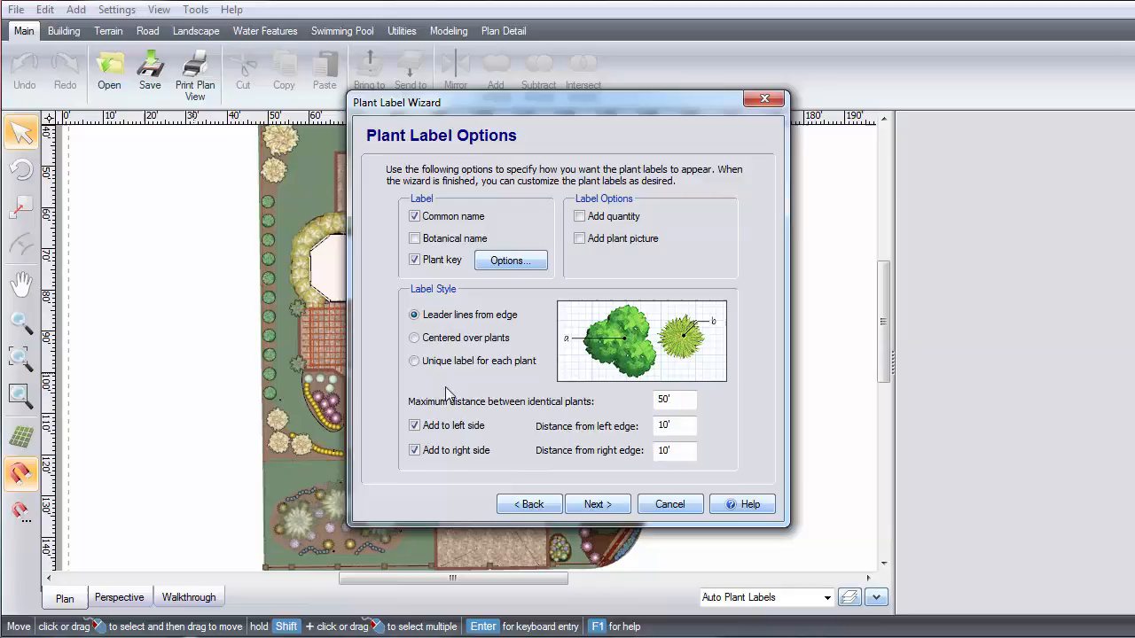
pyautogui.moveTo(393, 242)
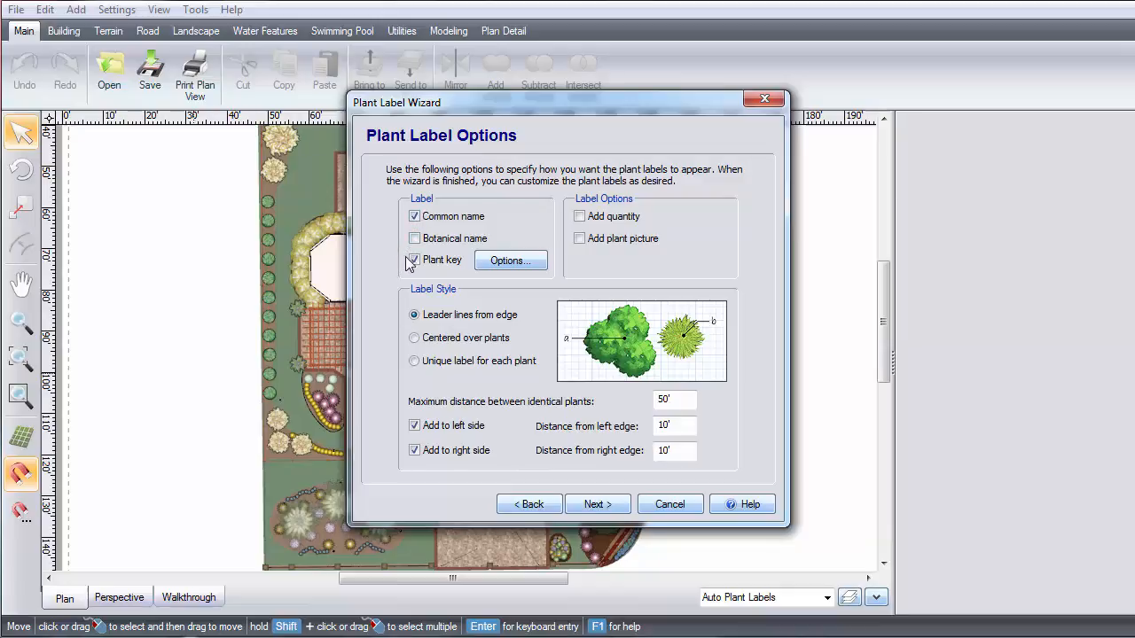
pyautogui.click(509, 260)
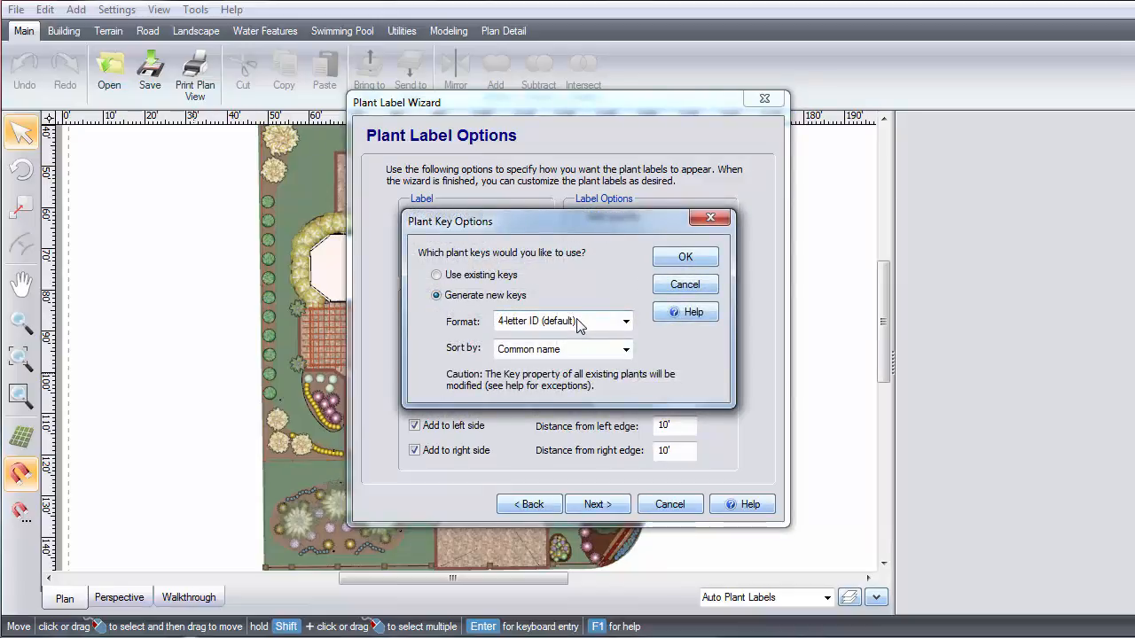
# - Confirm the Plant Key Options and return to the common name and plant key label options
pyautogui.click(684, 256)
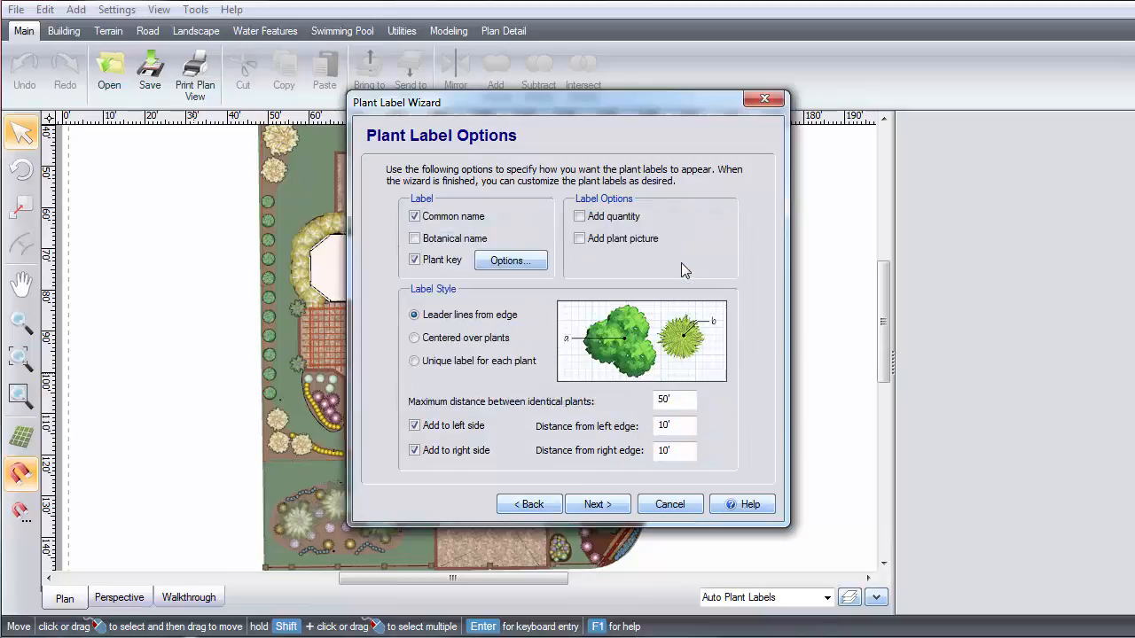
pyautogui.moveTo(580, 216)
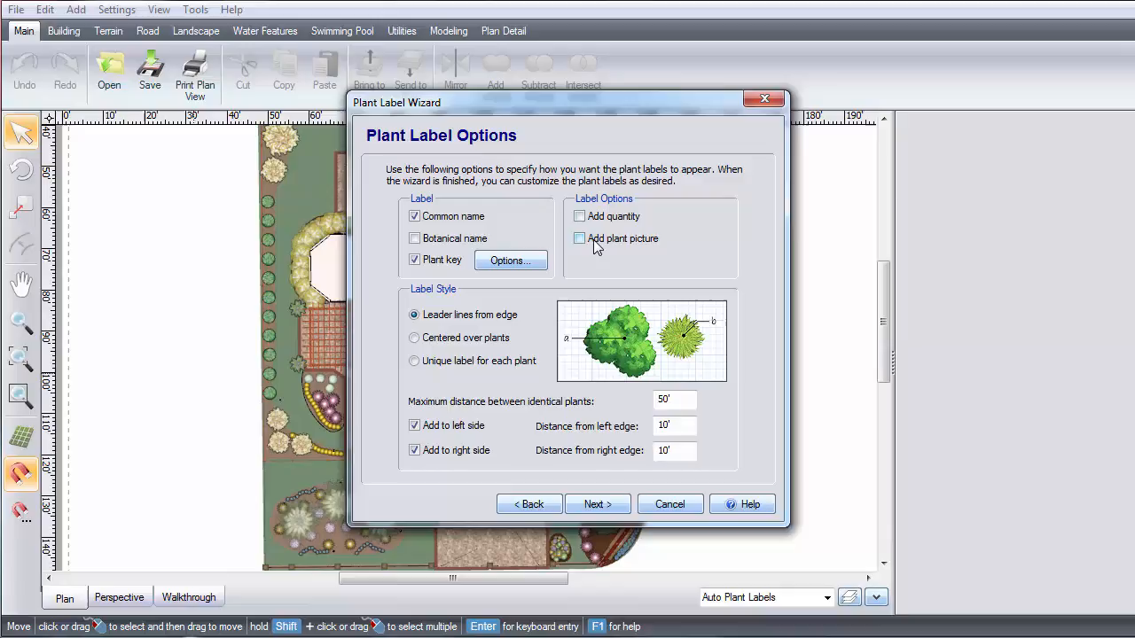
pyautogui.moveTo(465, 294)
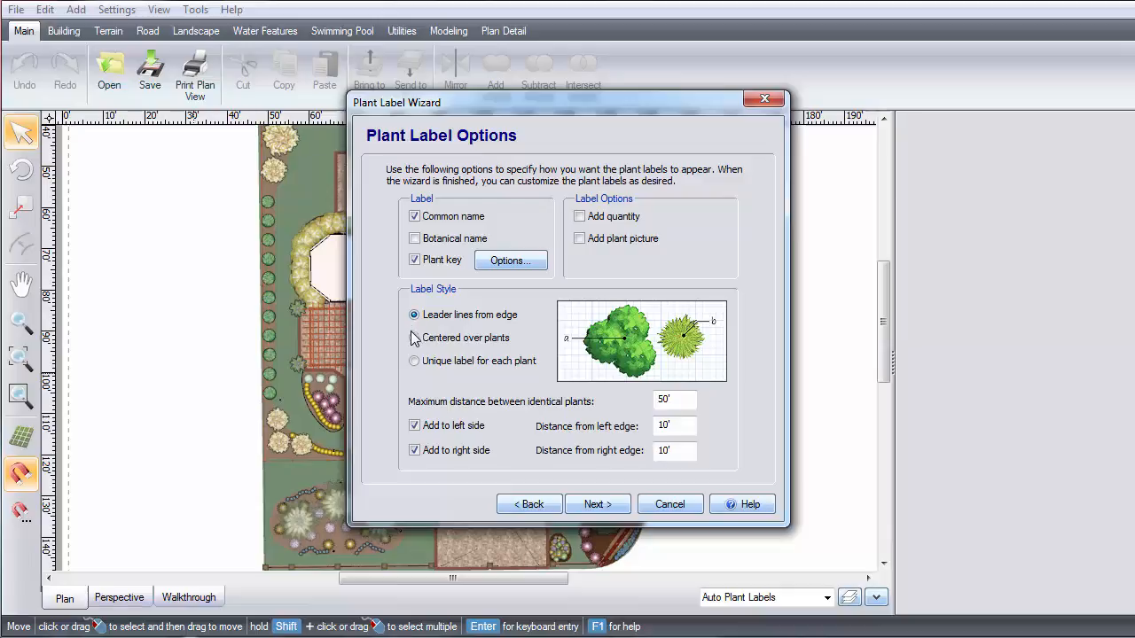
pyautogui.click(414, 338)
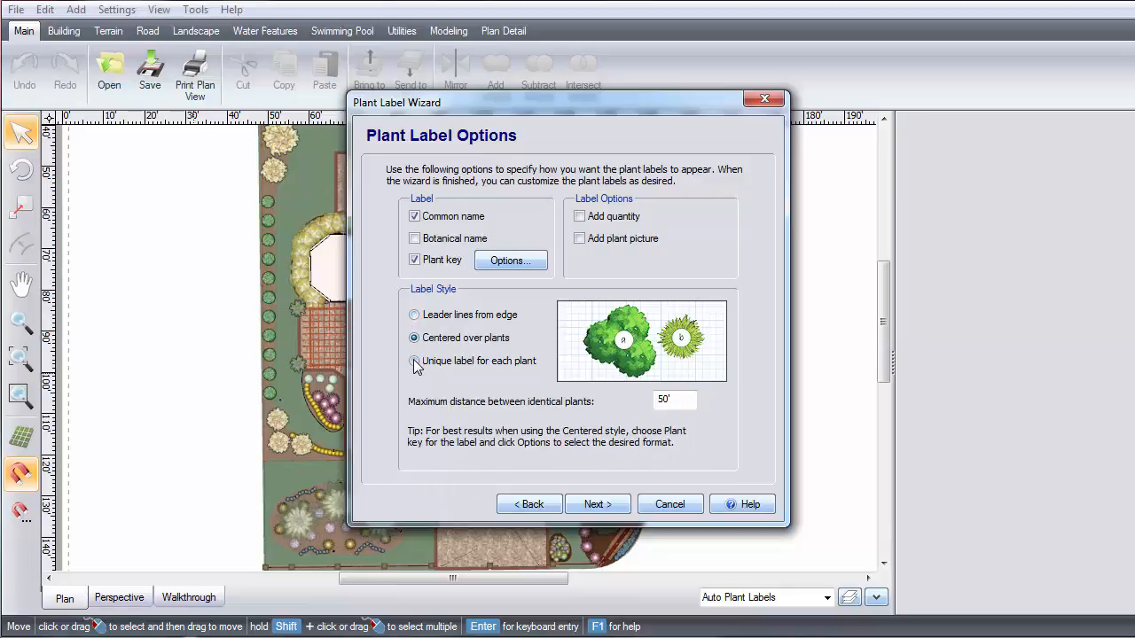
pyautogui.click(414, 361)
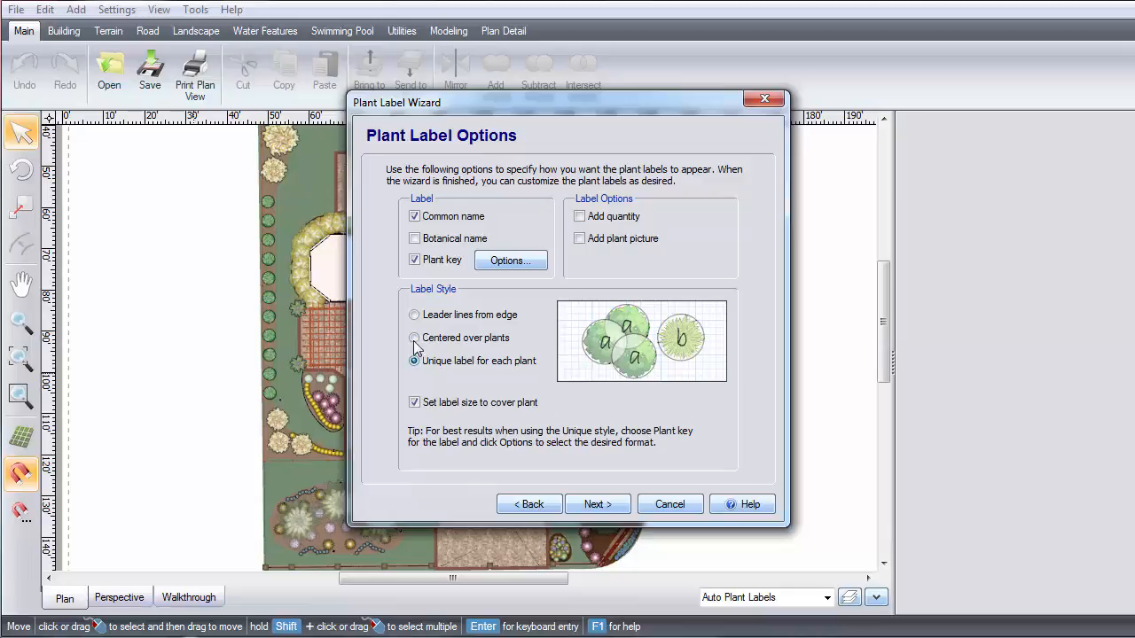
pyautogui.click(414, 315)
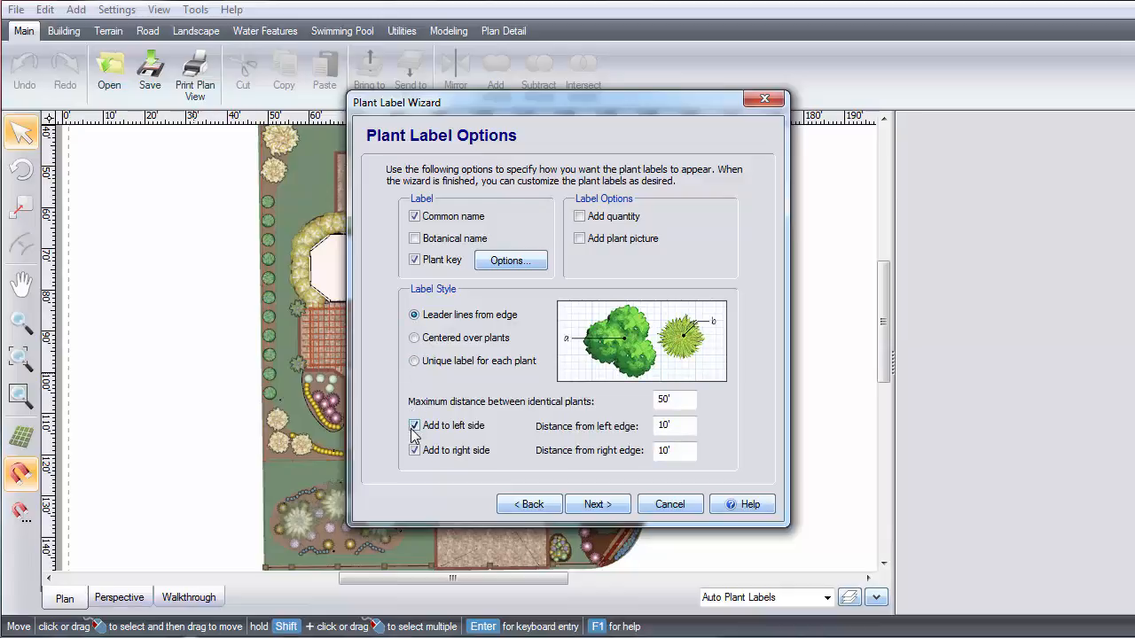
pyautogui.click(414, 451)
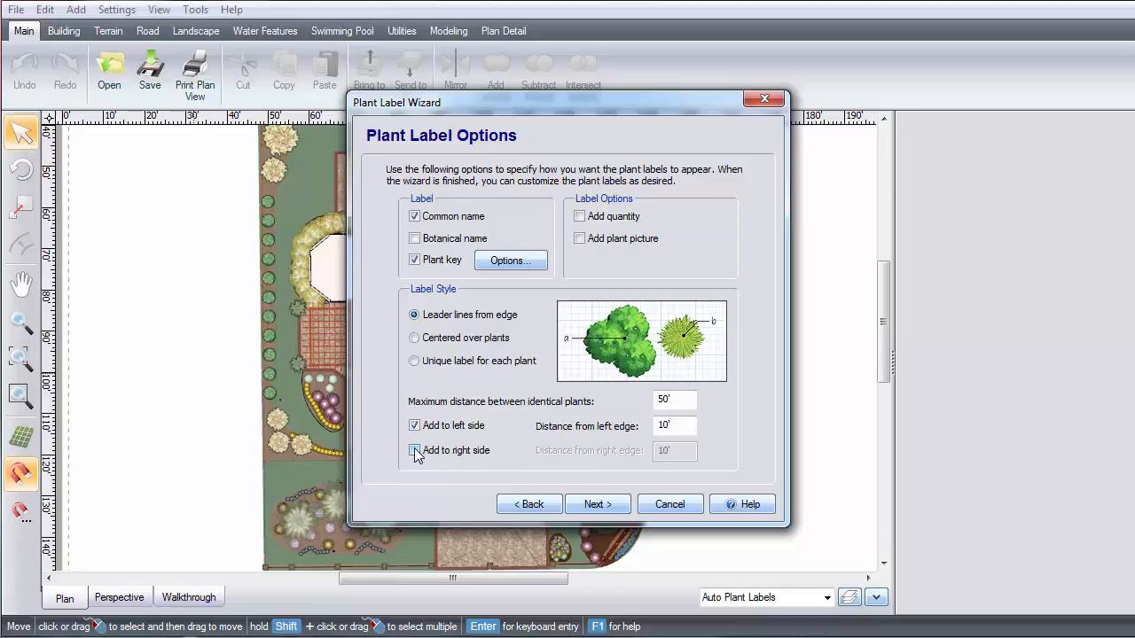
pyautogui.click(414, 450)
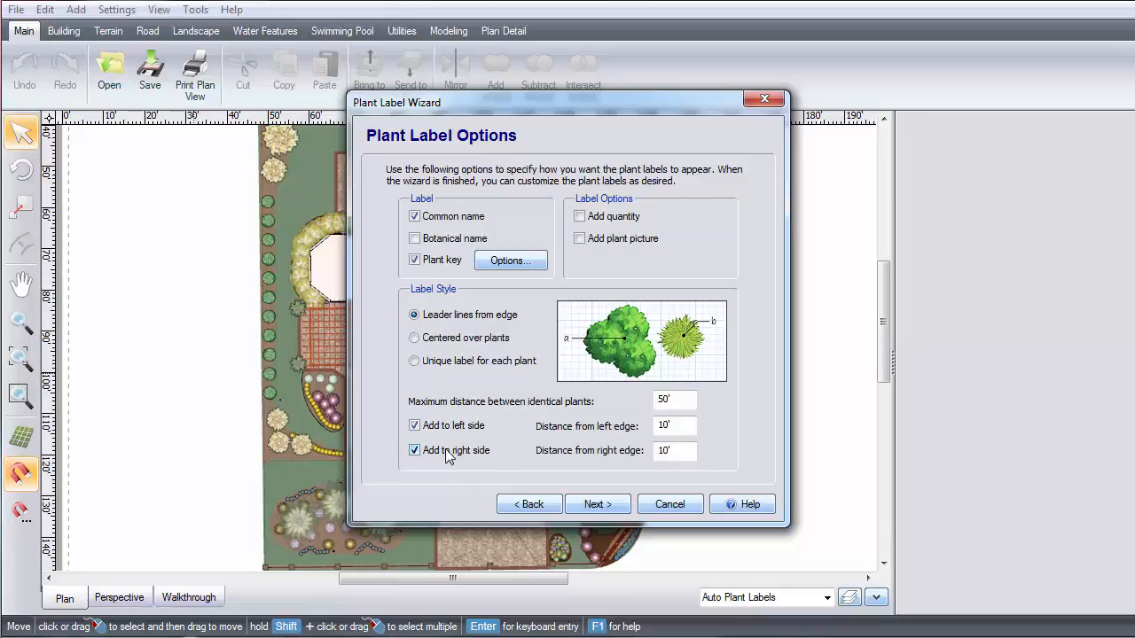
pyautogui.moveTo(484, 454)
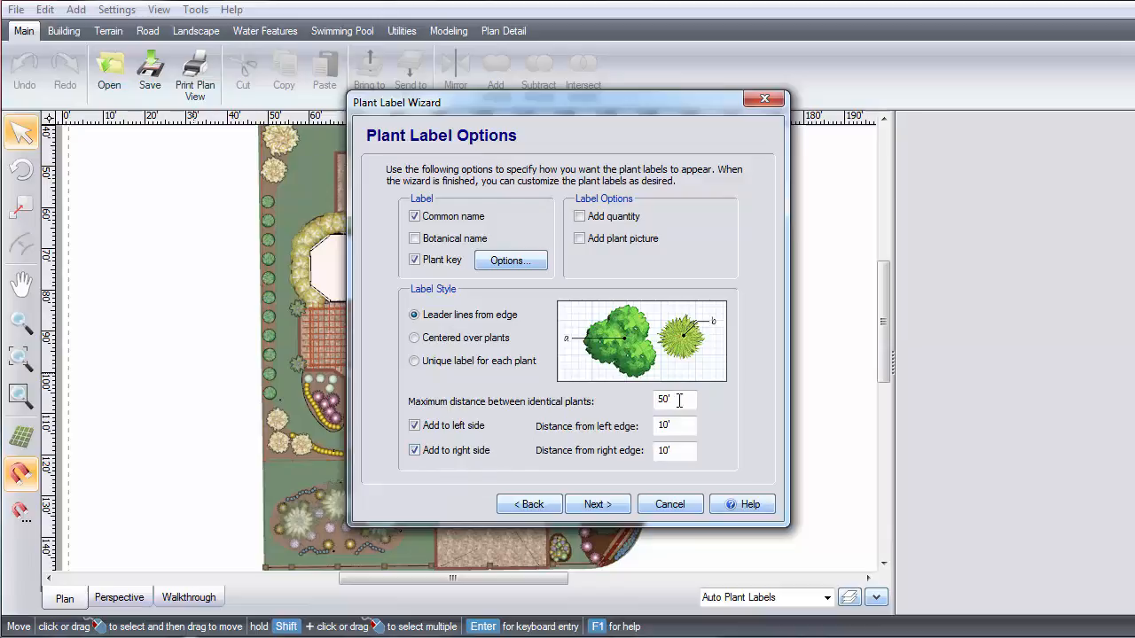
pyautogui.tripleClick(674, 400)
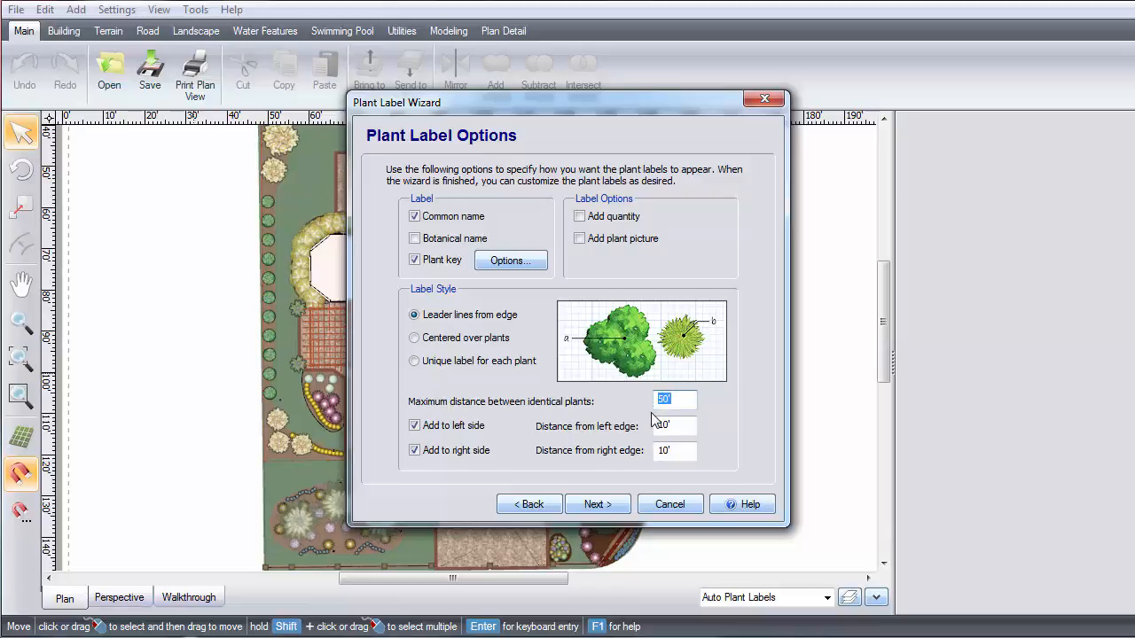
pyautogui.moveTo(594, 470)
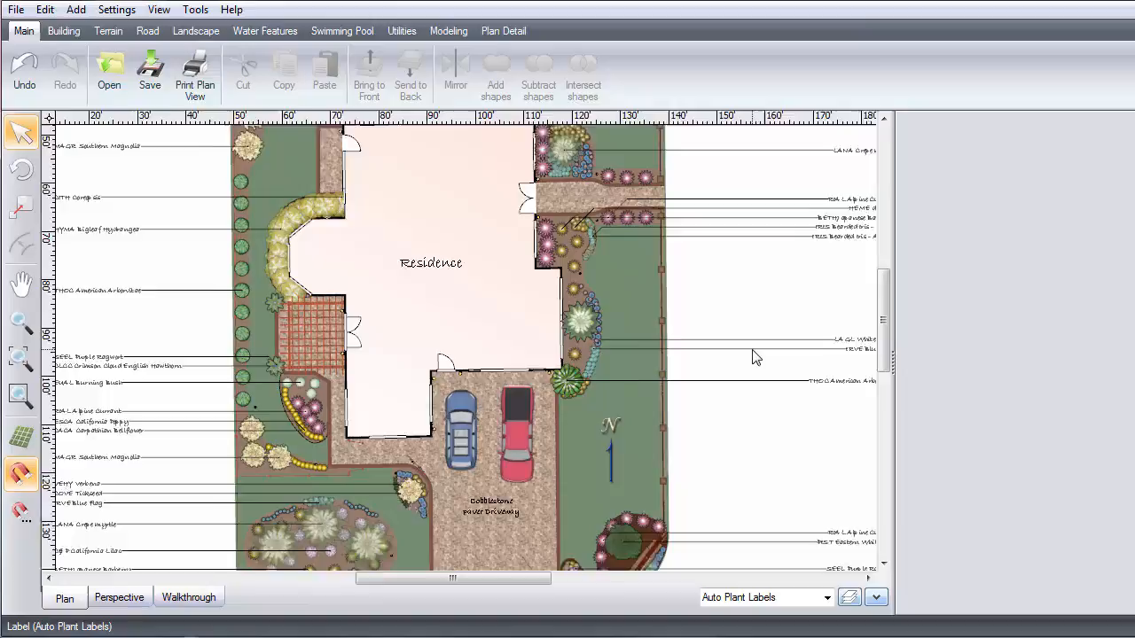
# - Scroll the plan right to check the generated plant labels on the right side
pyautogui.hscroll(3)
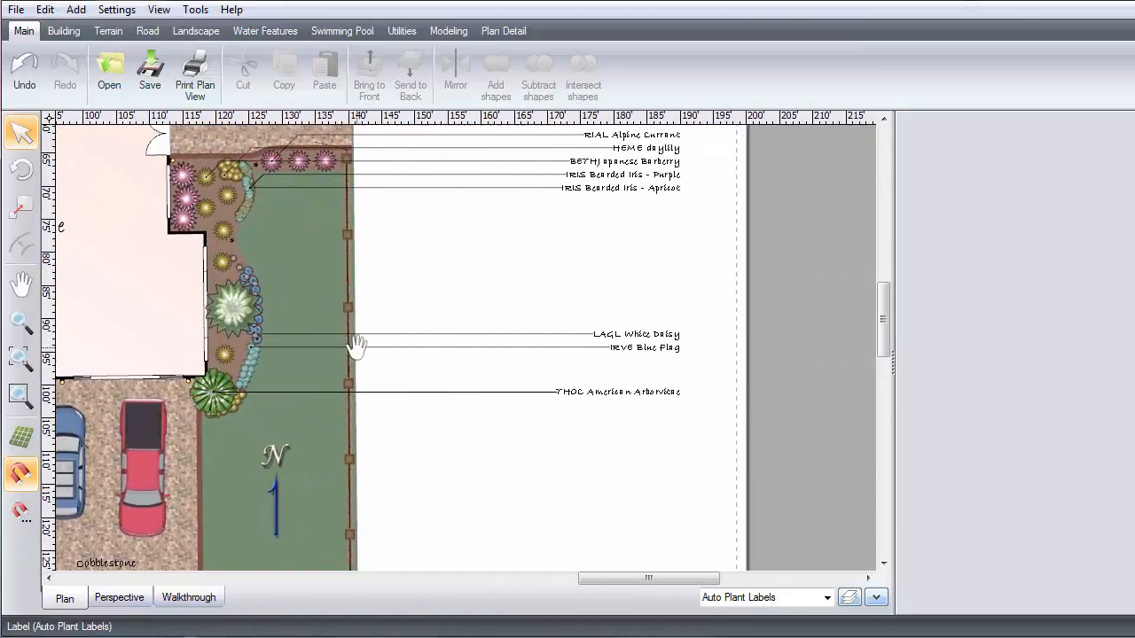
# - Make the LAGL White Daisy label bold, then select all the plant labels
pyautogui.click(634, 334)
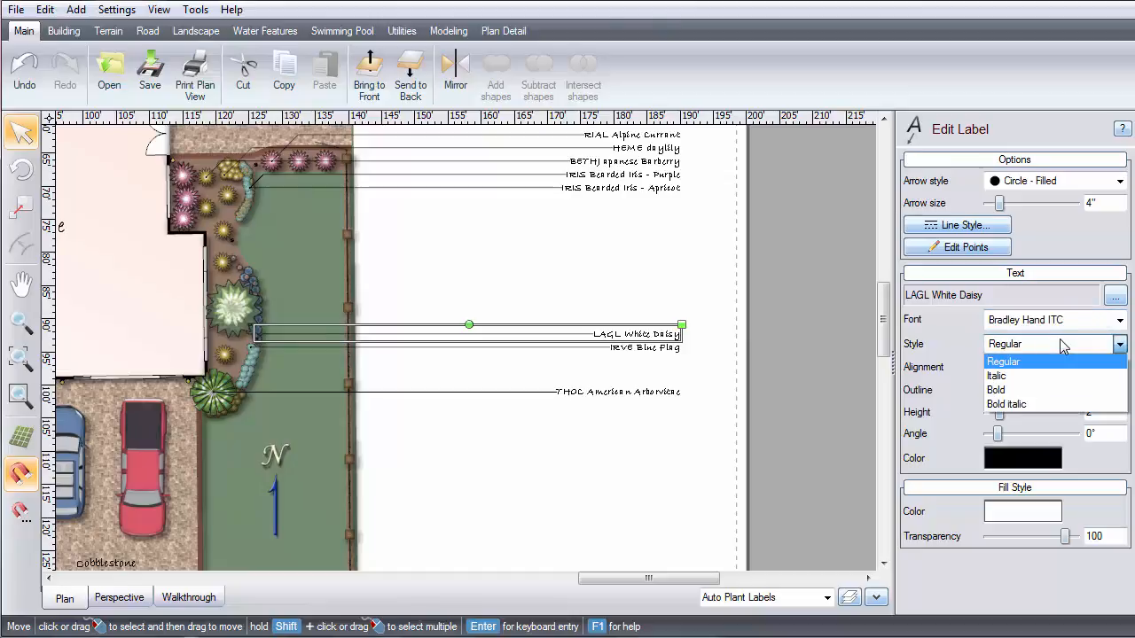
pyautogui.click(995, 390)
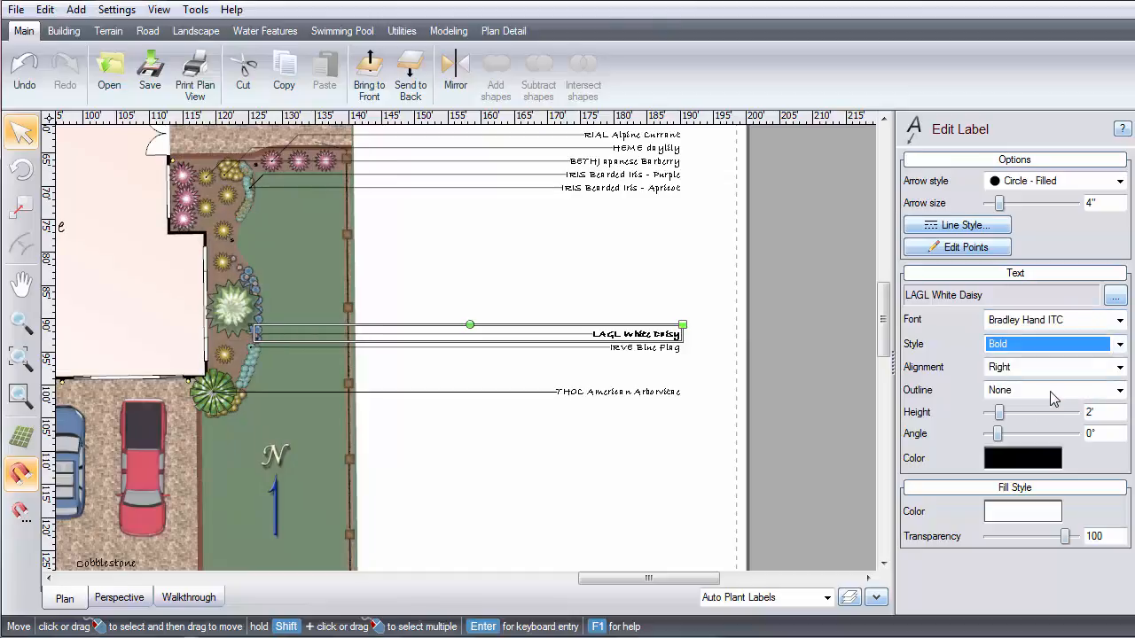
pyautogui.moveTo(824, 385)
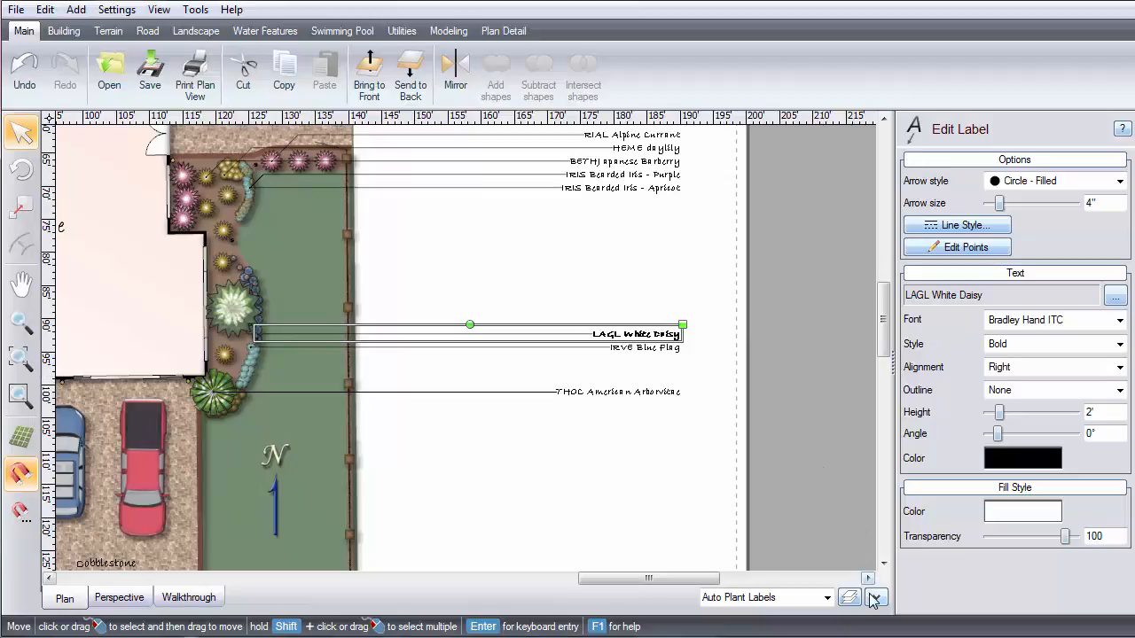
pyautogui.click(874, 597)
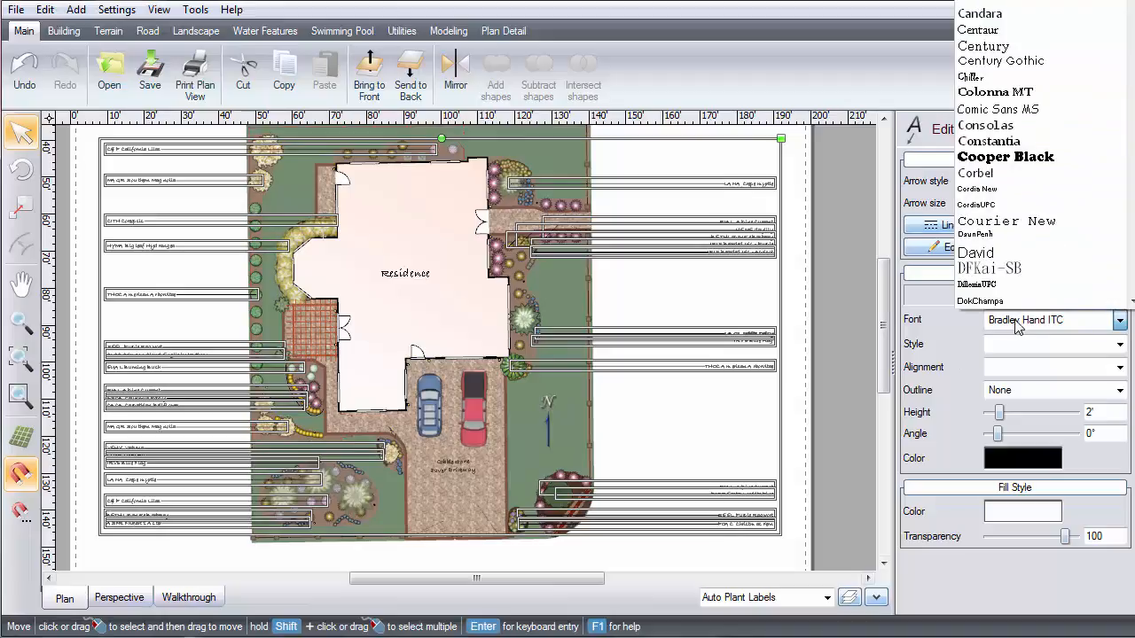
# - Give all plant labels Cooper Black font and dark green text, then reopen the wizard's options
pyautogui.click(1006, 156)
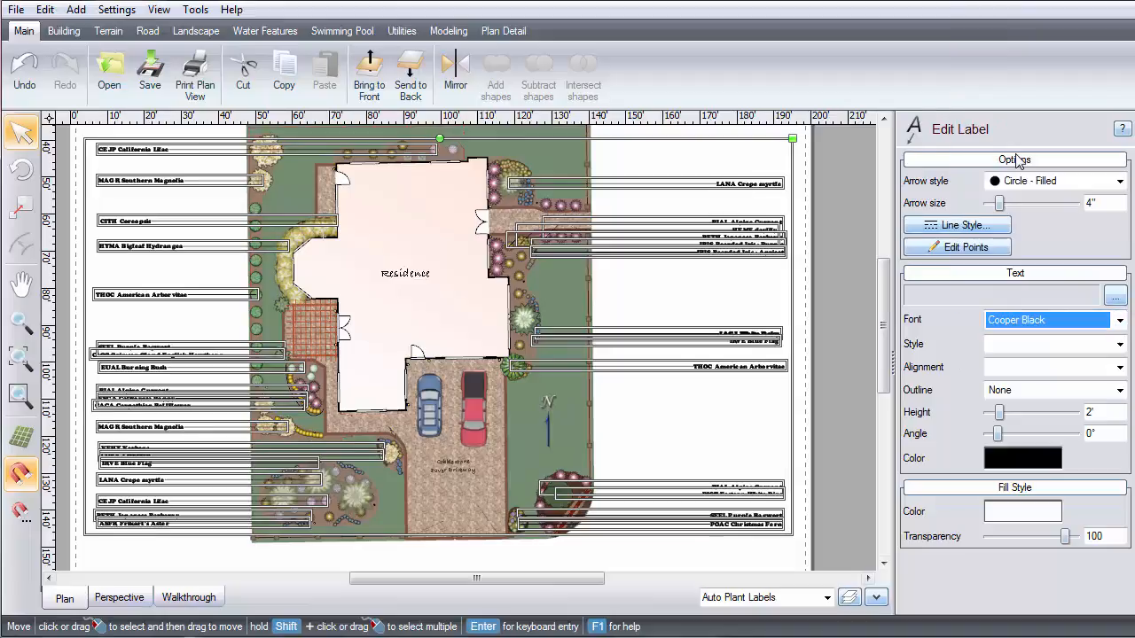
pyautogui.click(1022, 458)
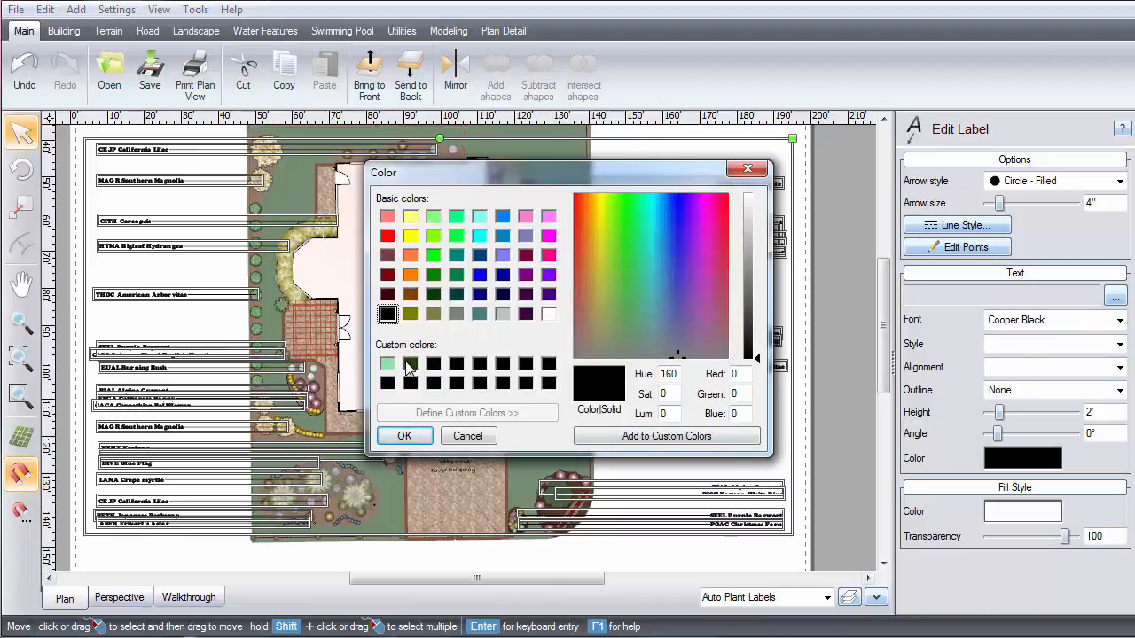
pyautogui.click(404, 435)
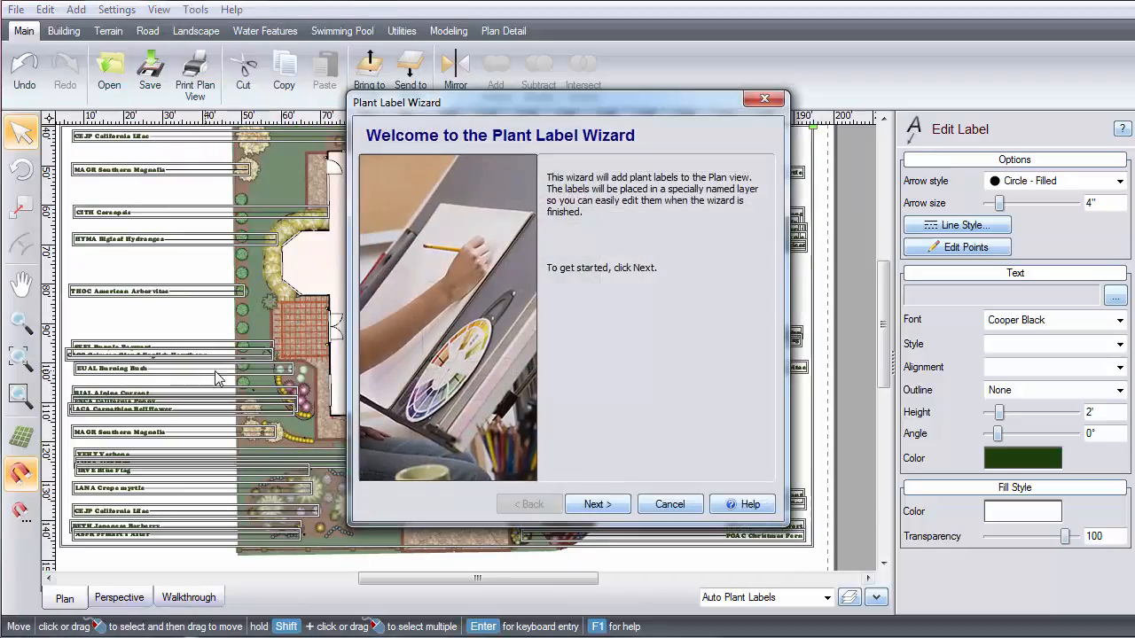
pyautogui.click(597, 504)
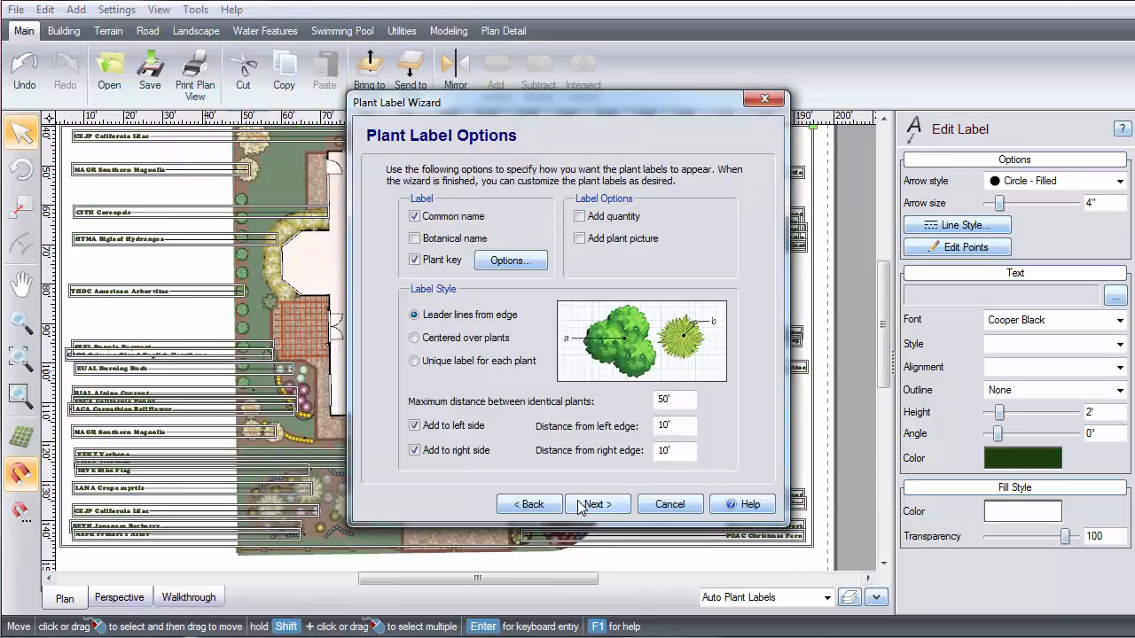